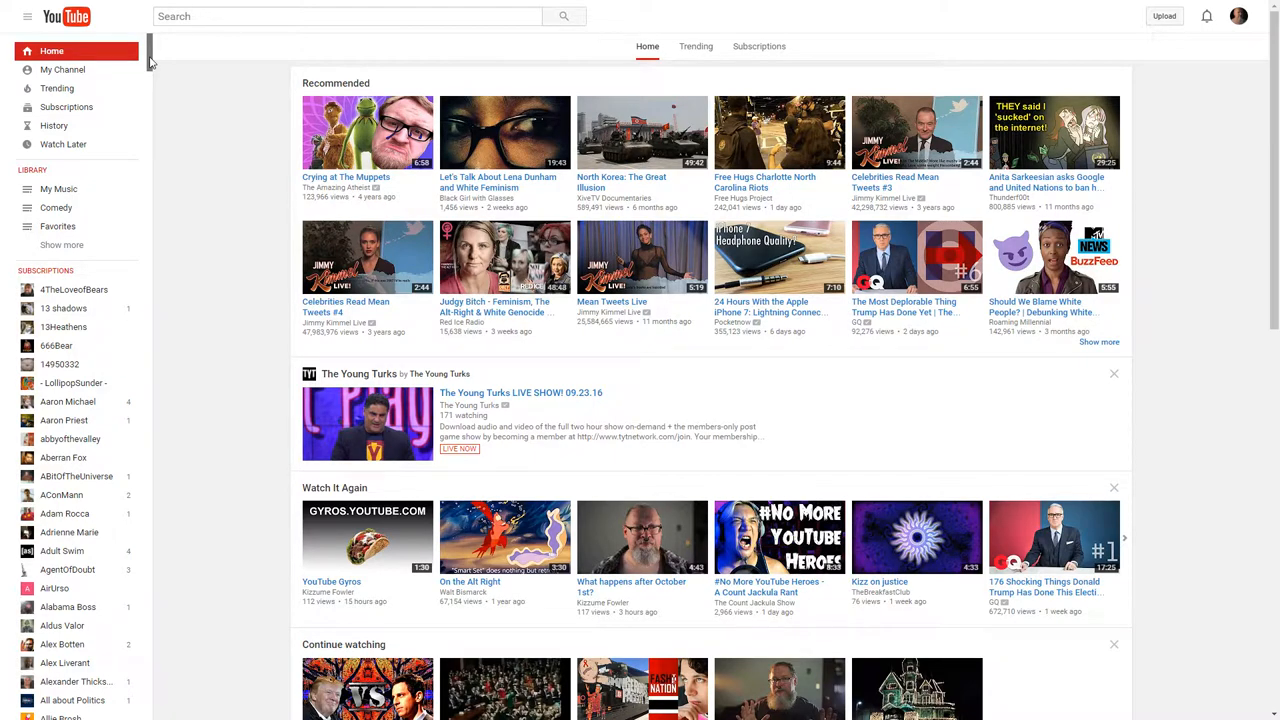
Open Manage Subscriptions and scroll the 648-channel list into the A names.
scroll(down, 3)
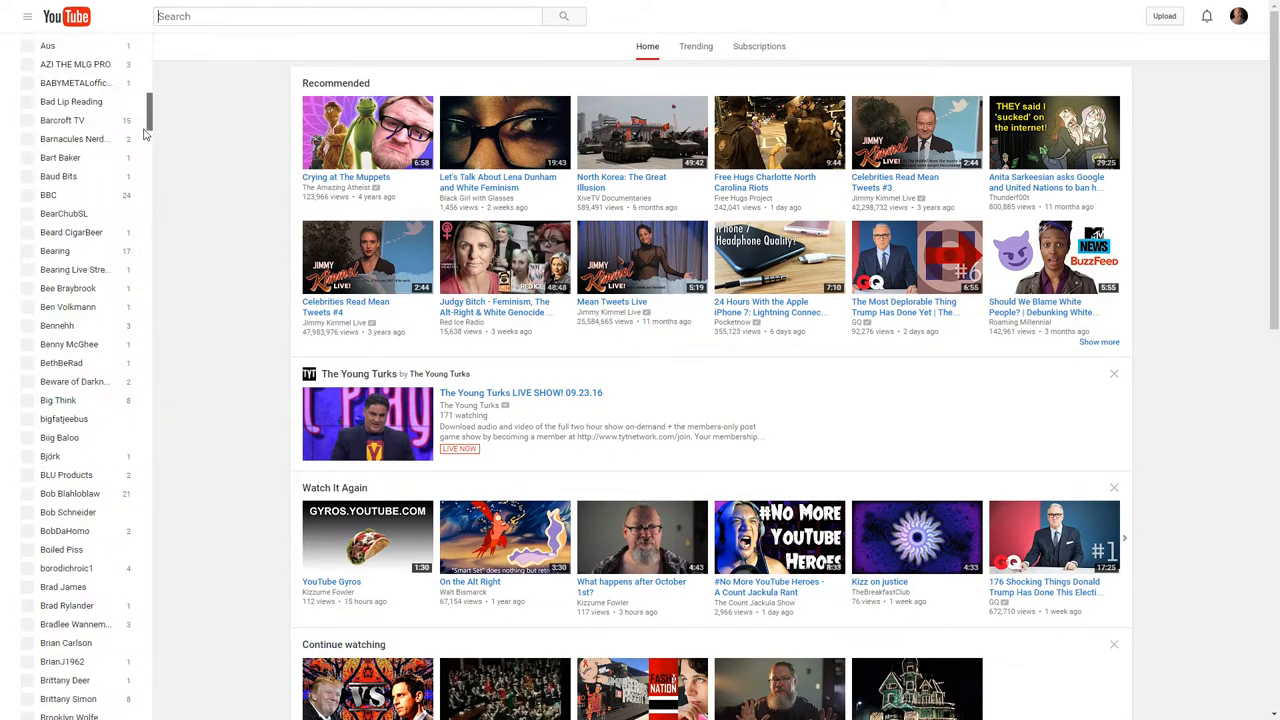
scroll(down, 3)
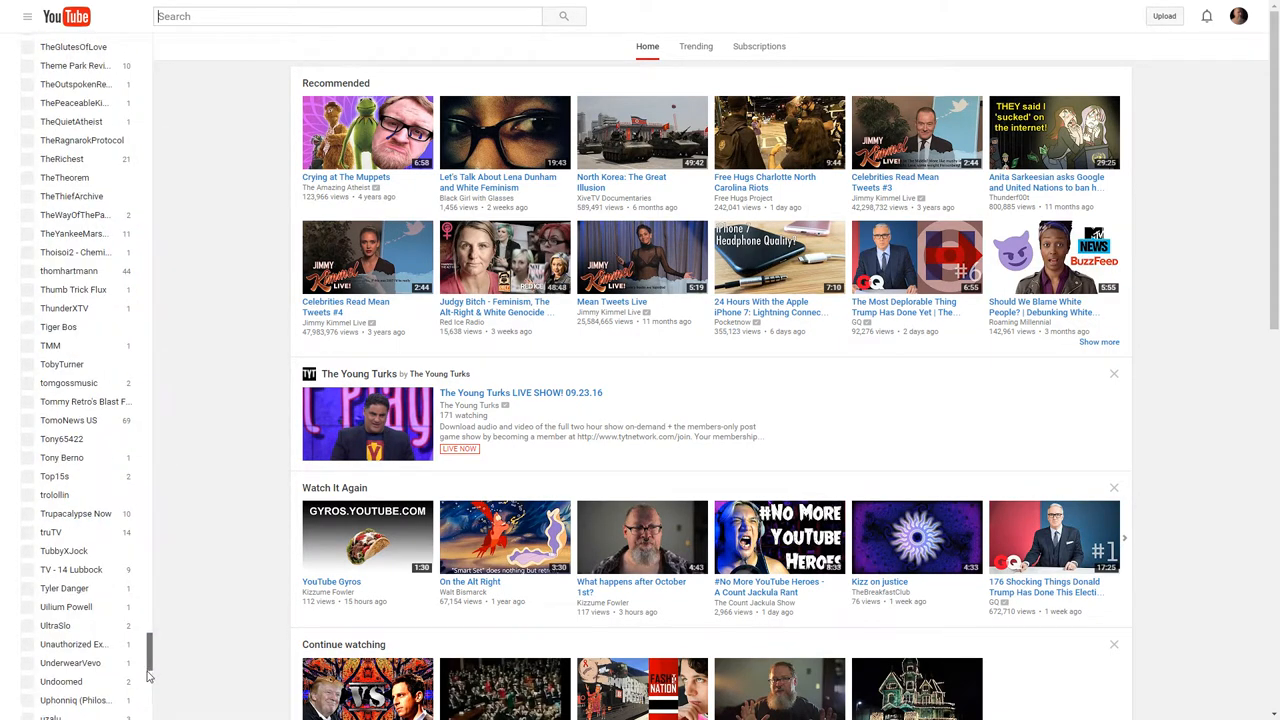
scroll(down, 3)
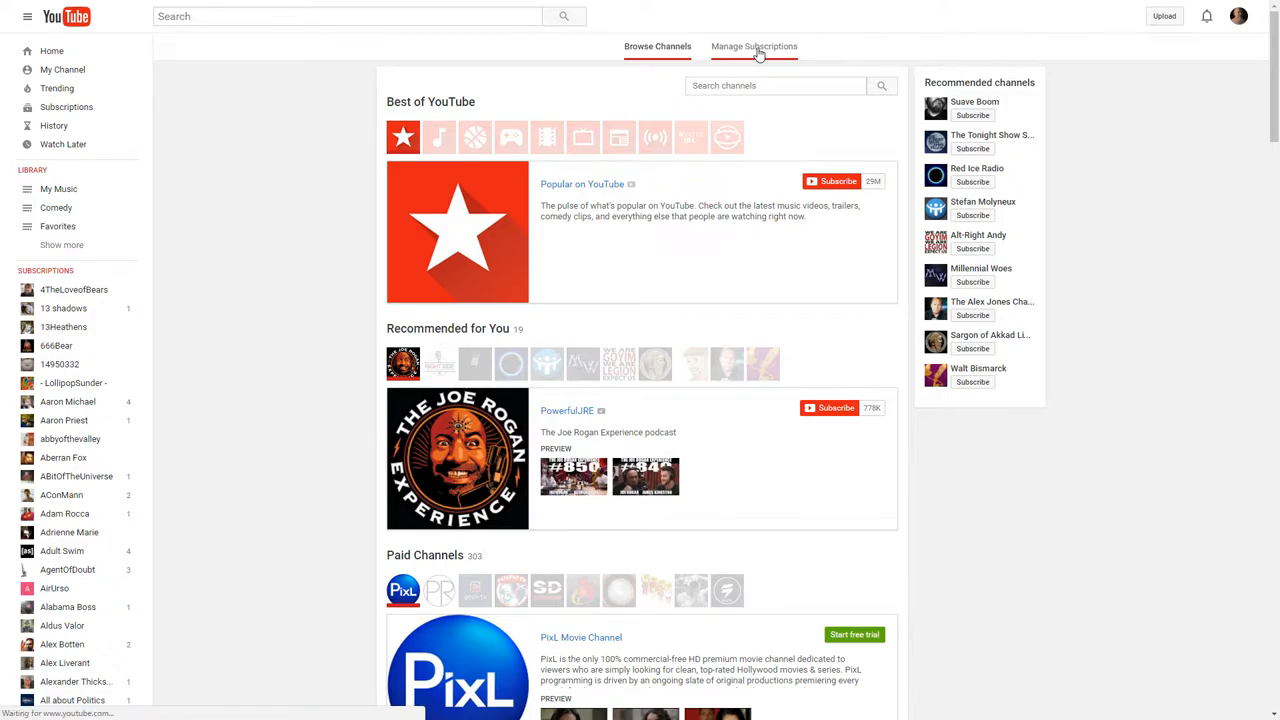
click(754, 46)
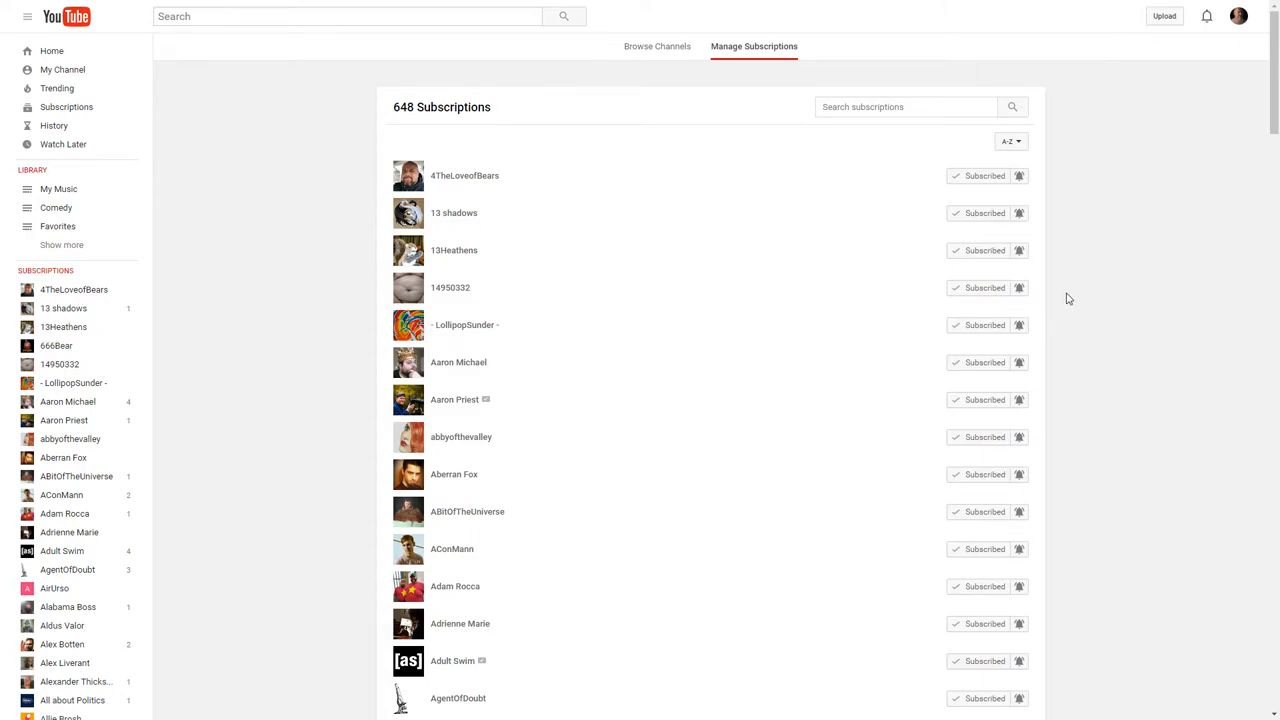
scroll(down, 3)
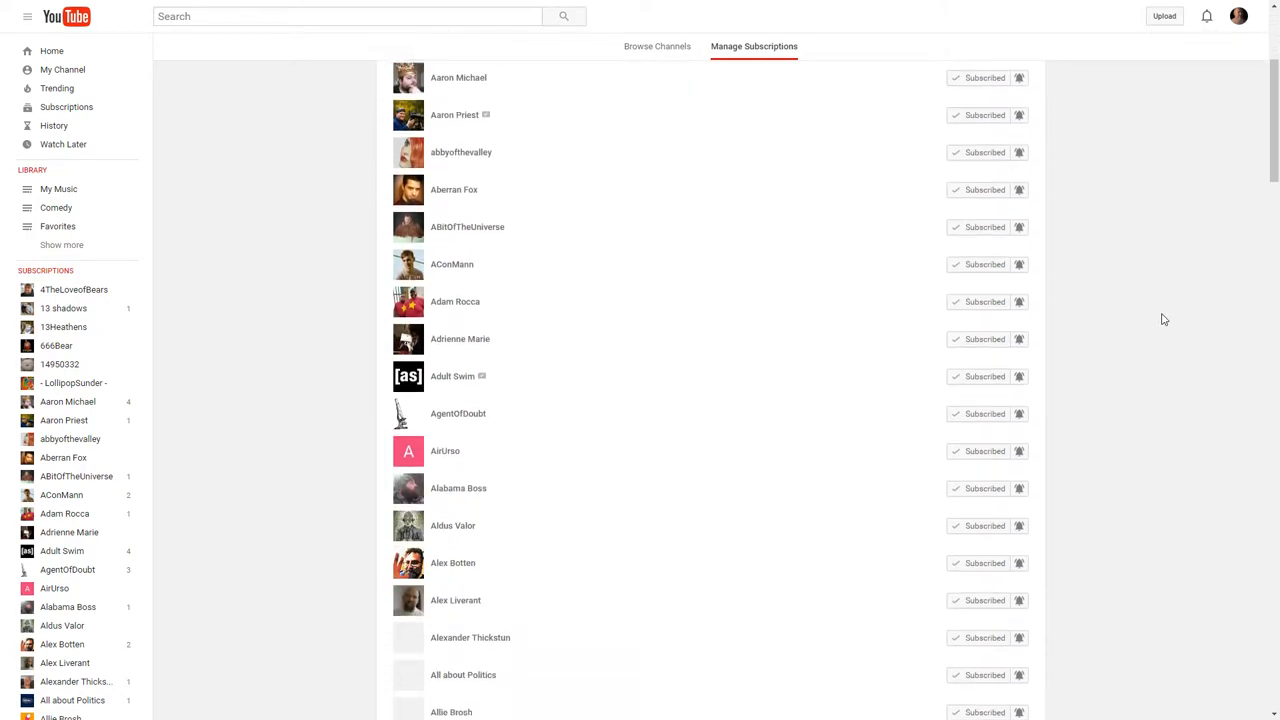
scroll(down, 3)
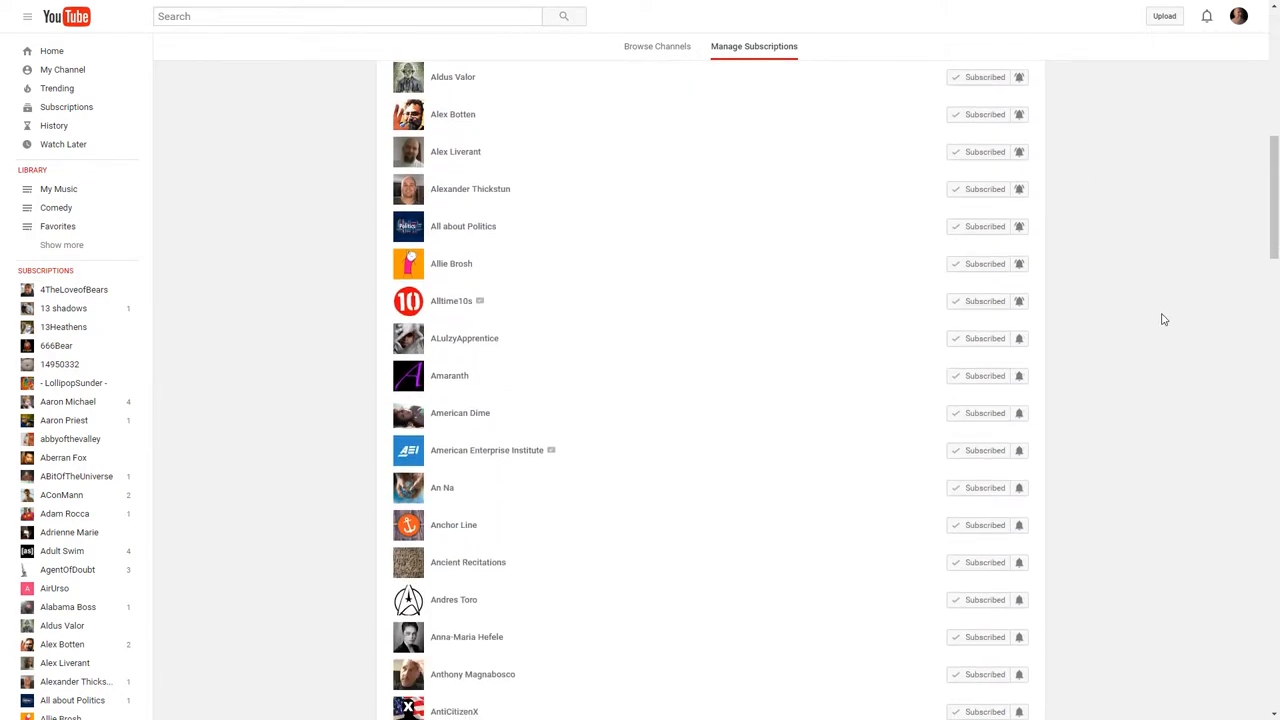
scroll(down, 3)
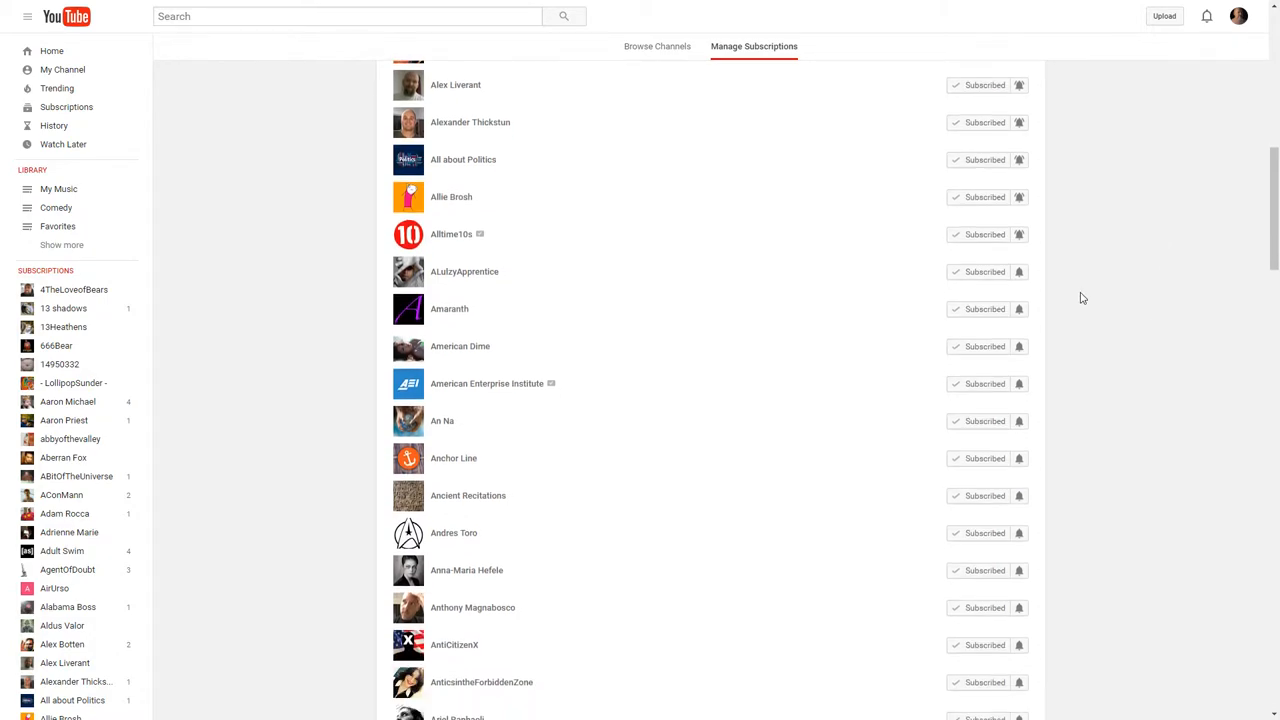
mouse_move(1019, 272)
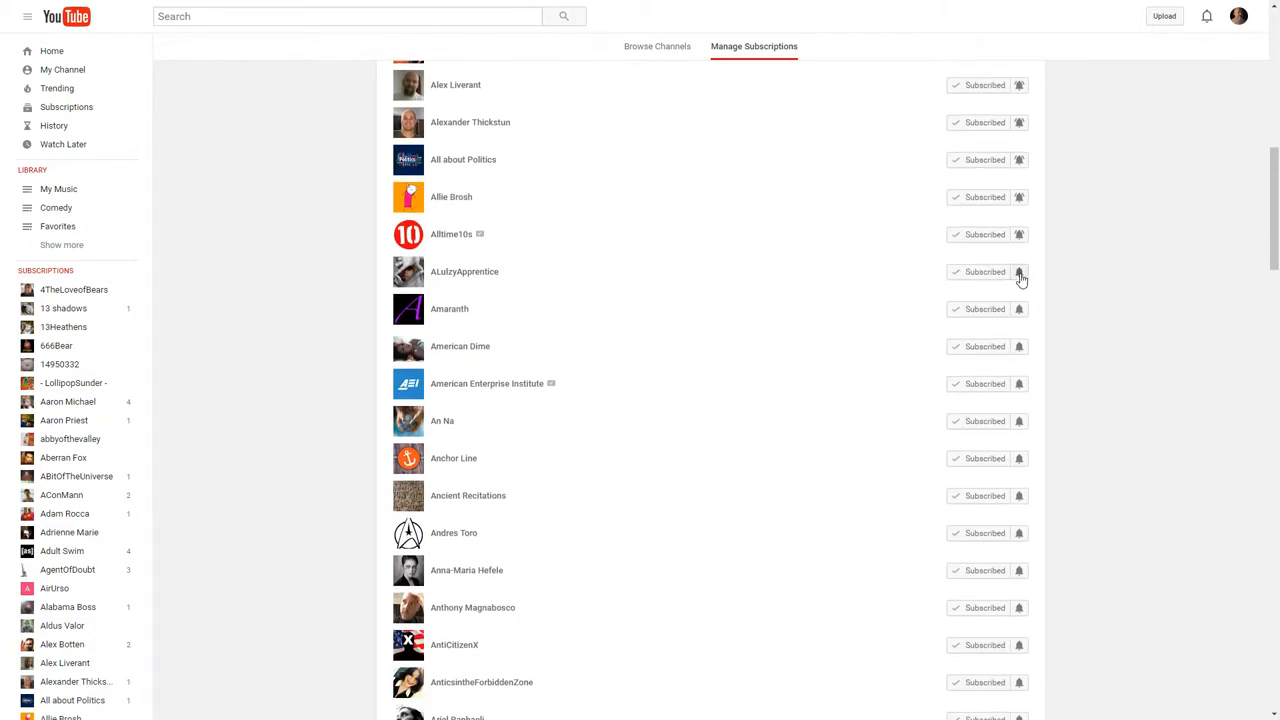
Switch bell notifications to 'all' for ALulzyApprentice and American Dime, then scroll back up.
click(1020, 272)
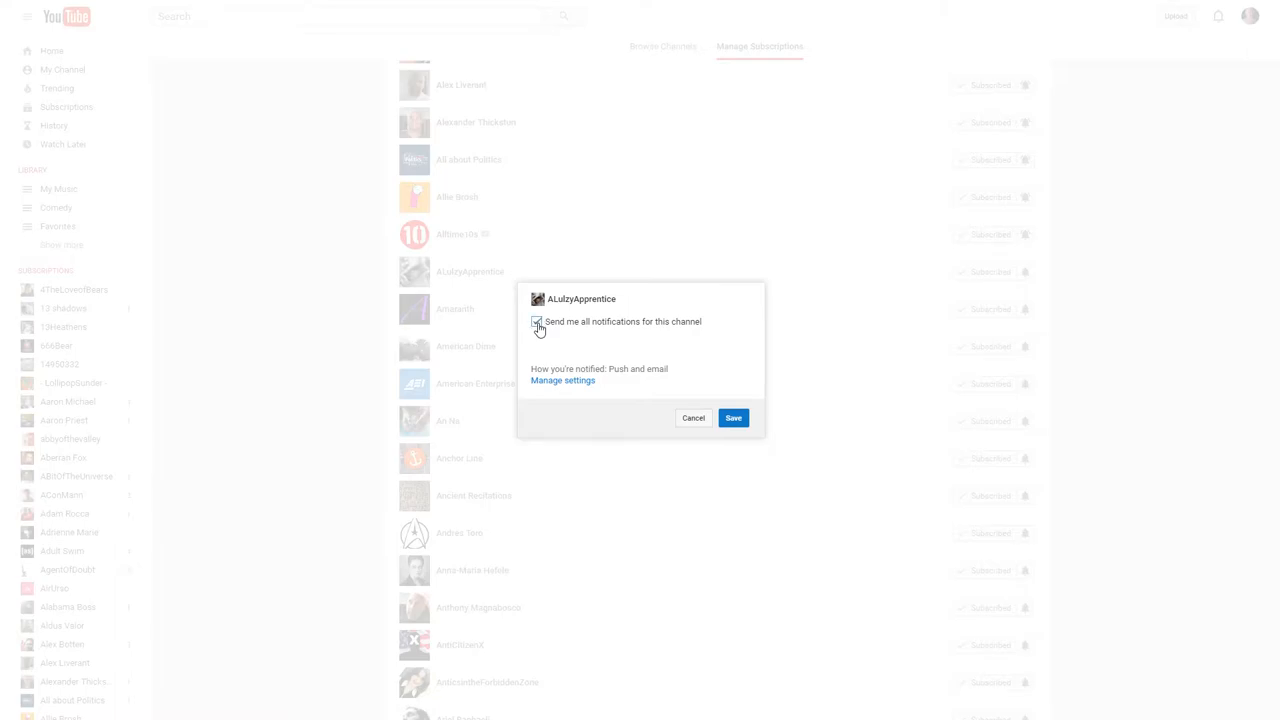
click(733, 417)
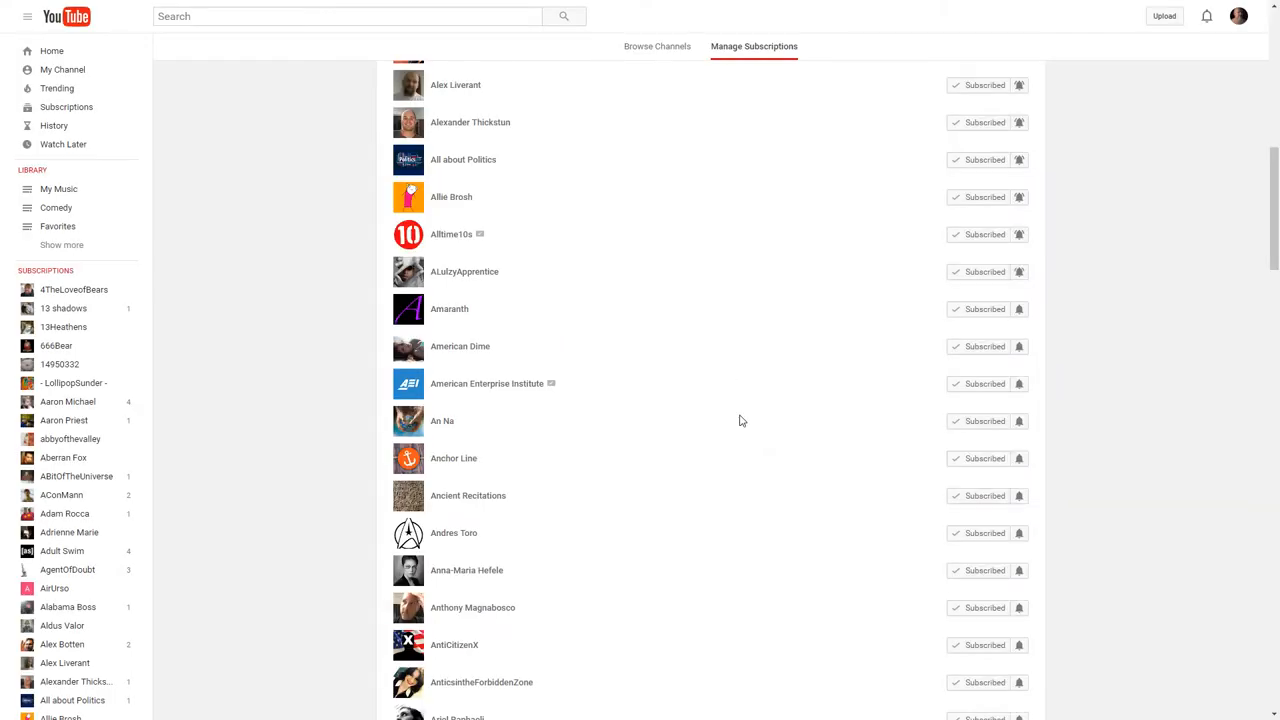
mouse_move(1020, 311)
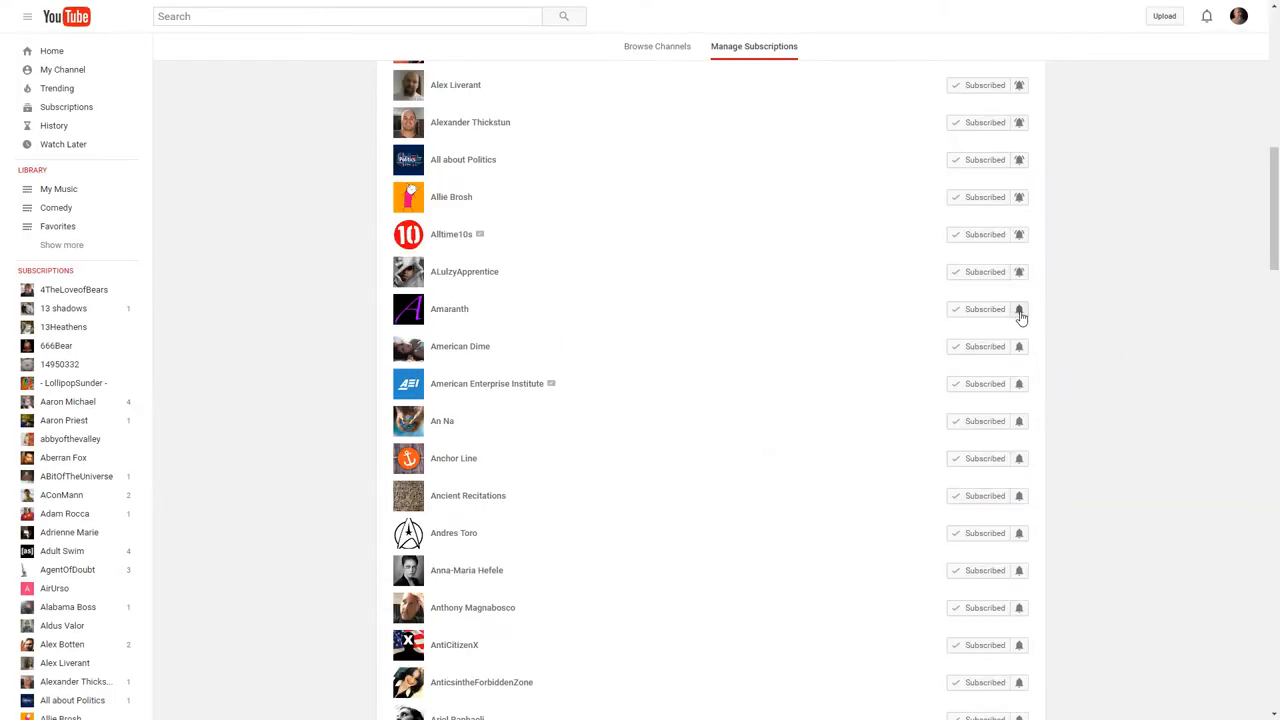
mouse_move(857, 431)
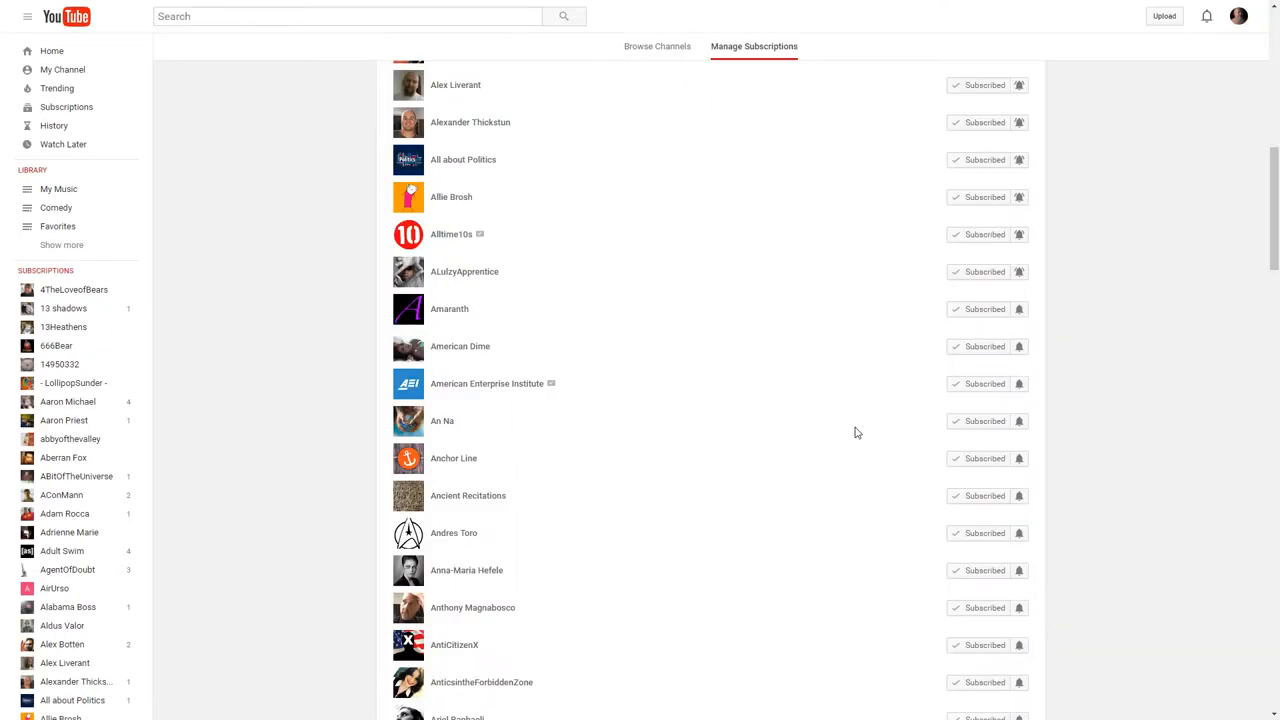
click(1018, 346)
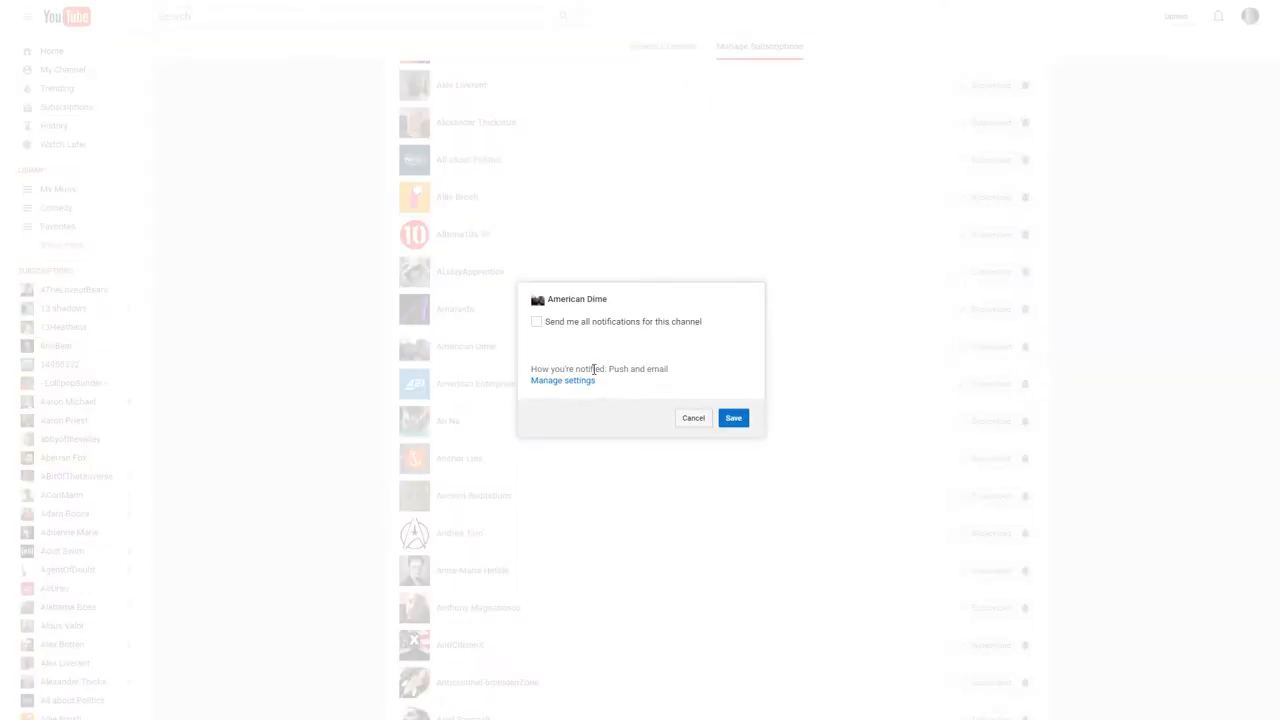
click(693, 417)
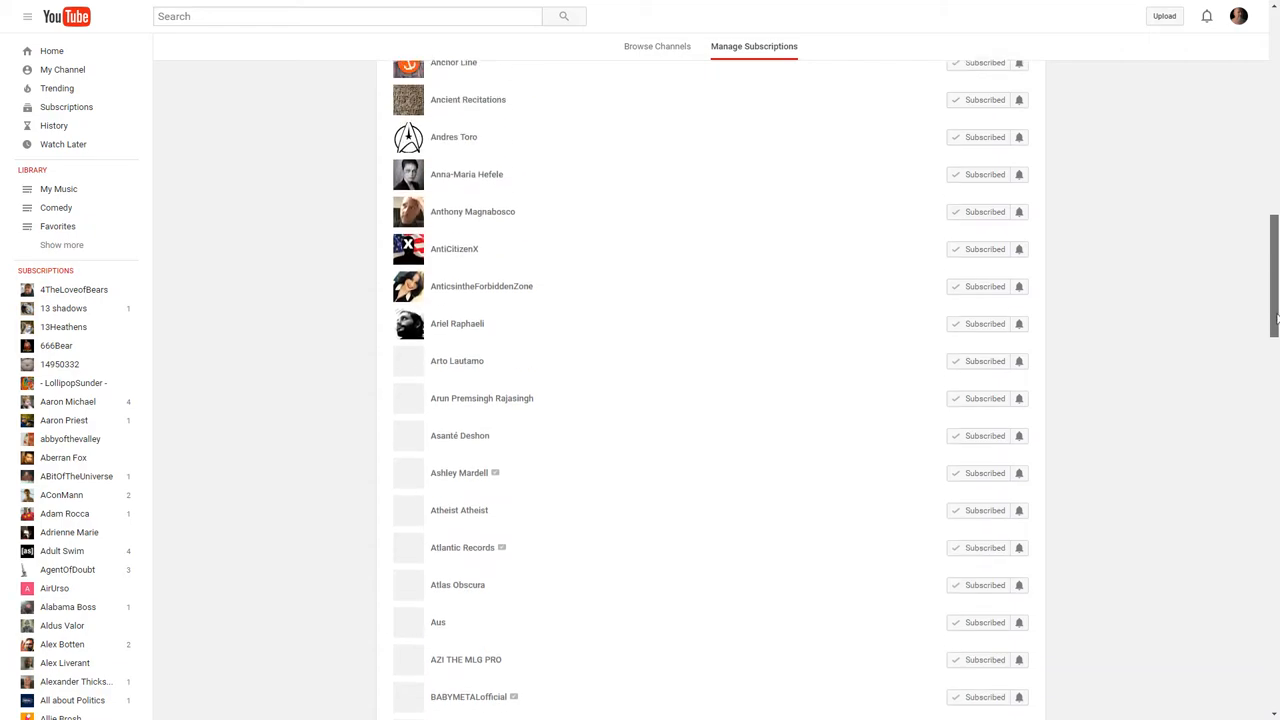
scroll(up, 3)
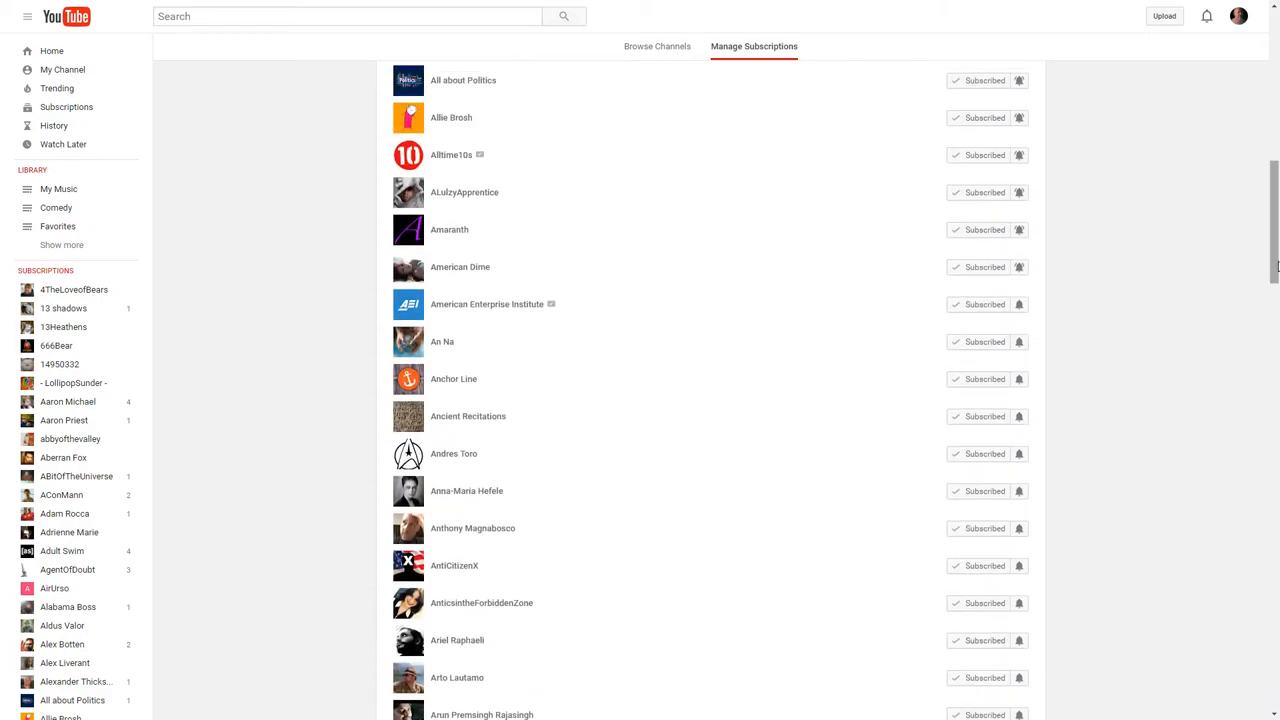